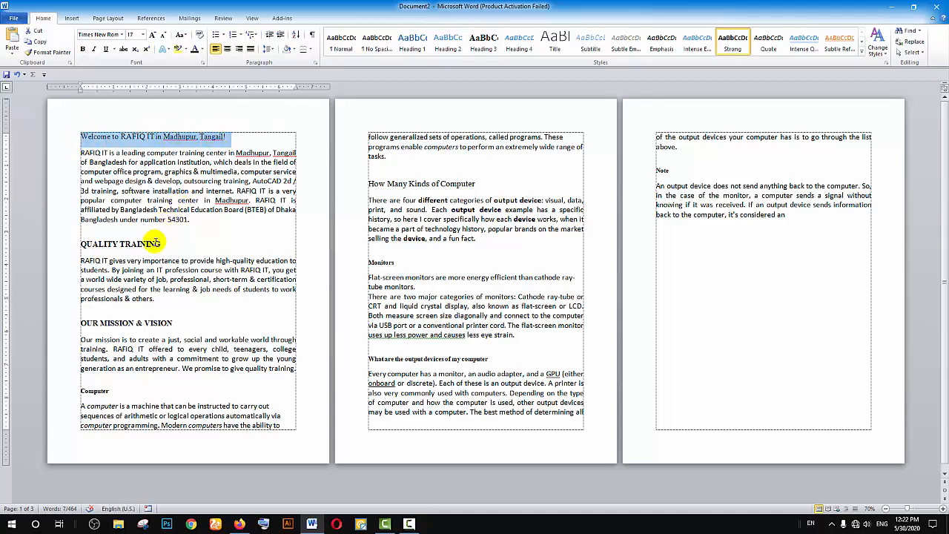
- Double-click the welcome line to begin selecting all section headings through Note
double_click(120, 243)
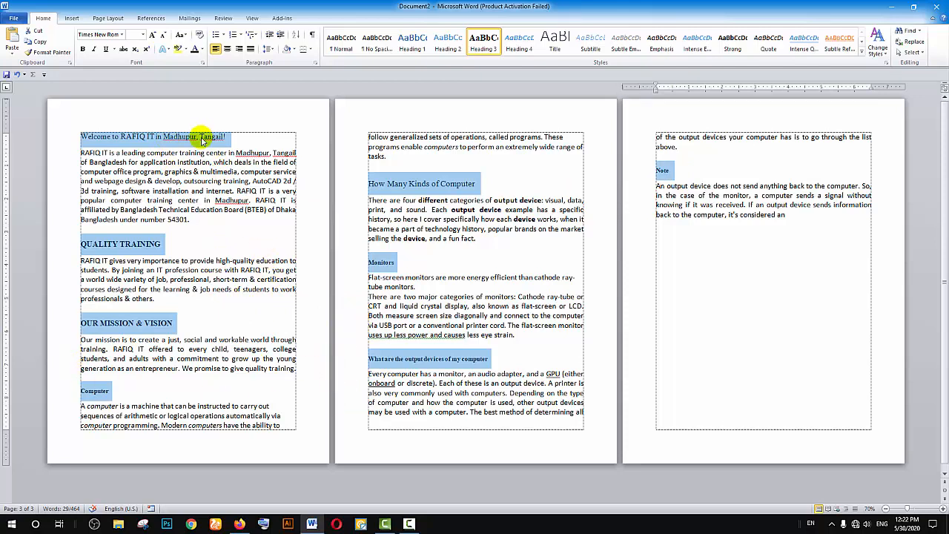
mouse_move(747, 160)
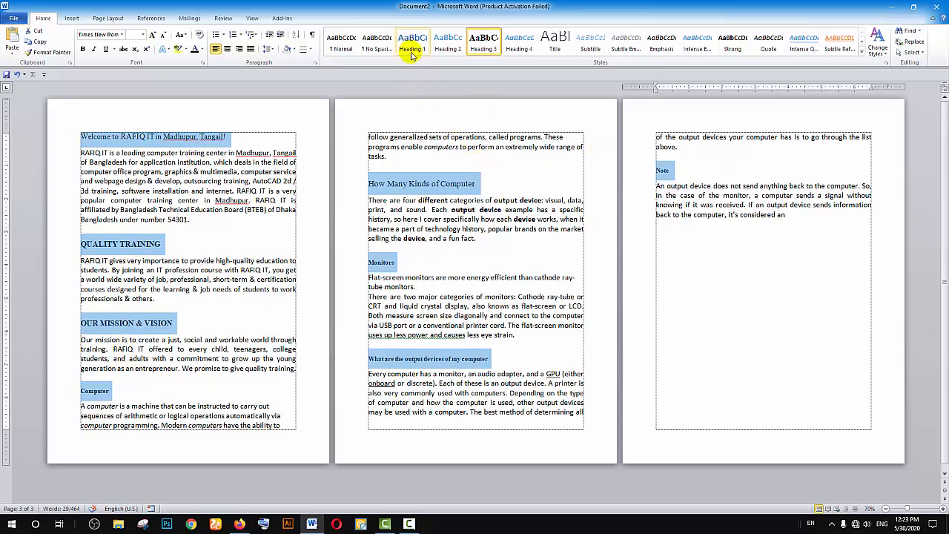
- Apply Heading 1 to the selected headings and add a blank first page
click(483, 43)
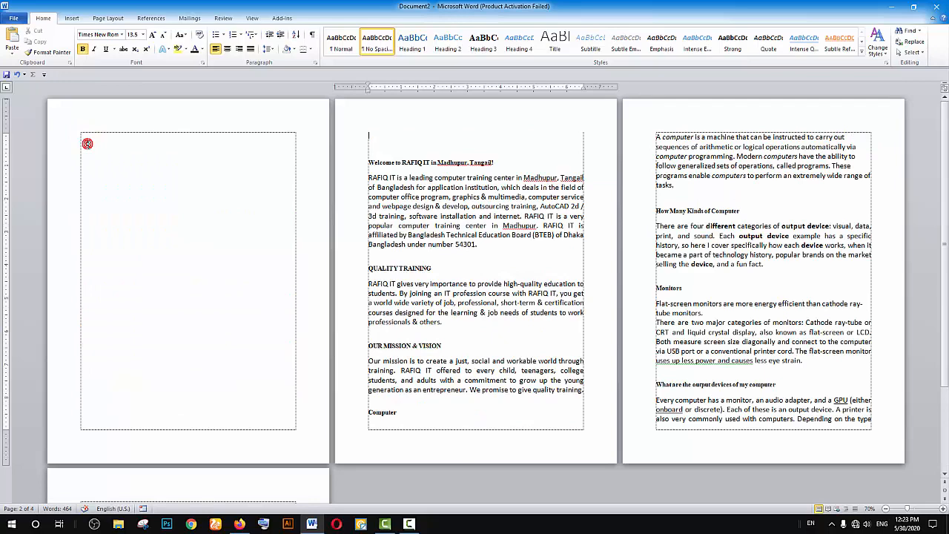
- Place the cursor on the empty line below the centred 'Table of Contents' title
scroll(down, 3)
text(Table of Contents)
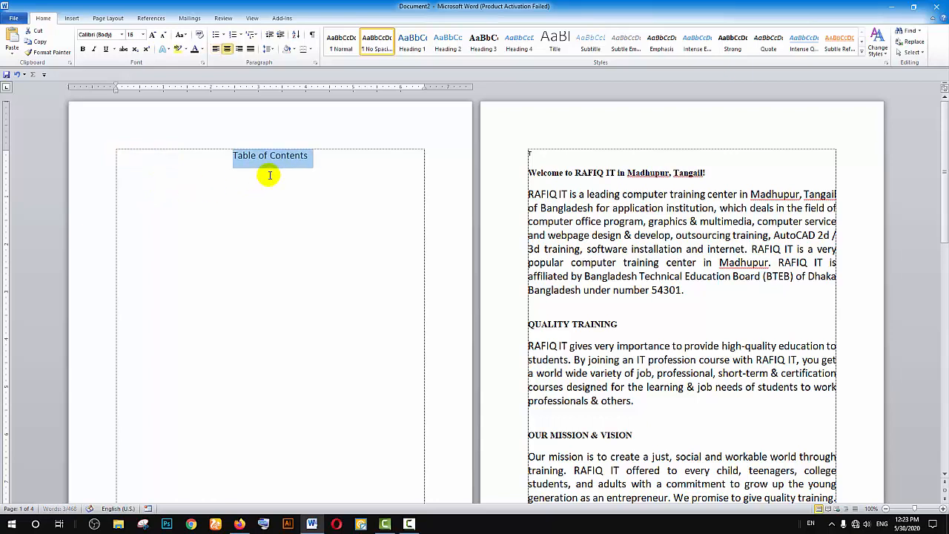
click(268, 175)
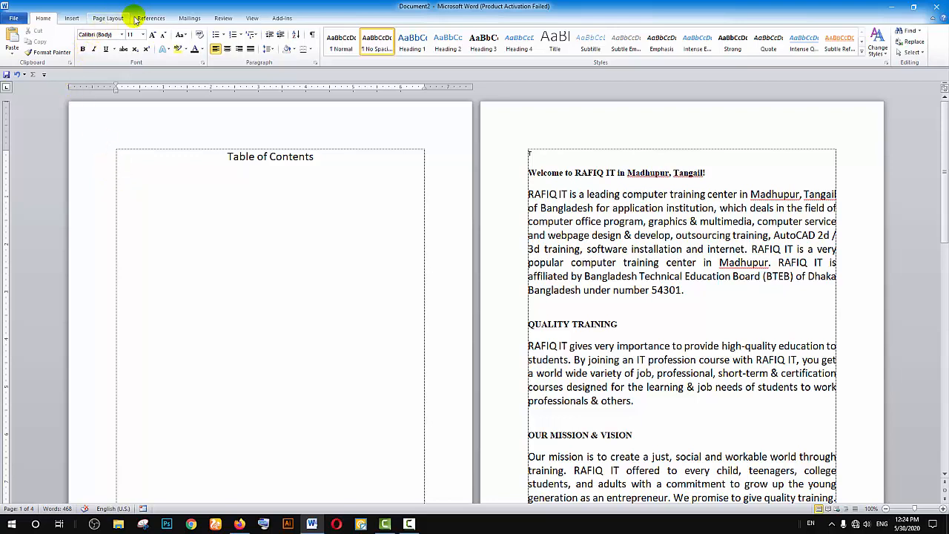
click(150, 18)
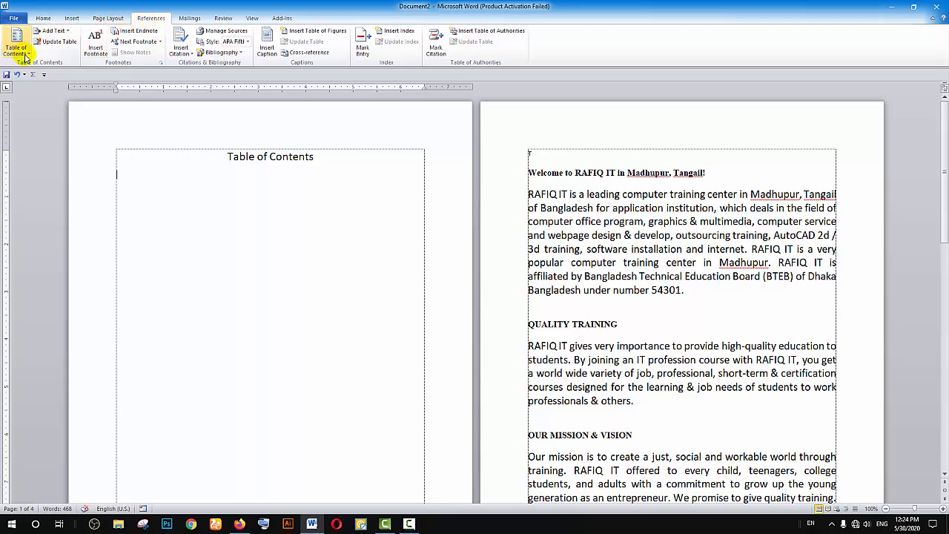
mouse_move(18, 44)
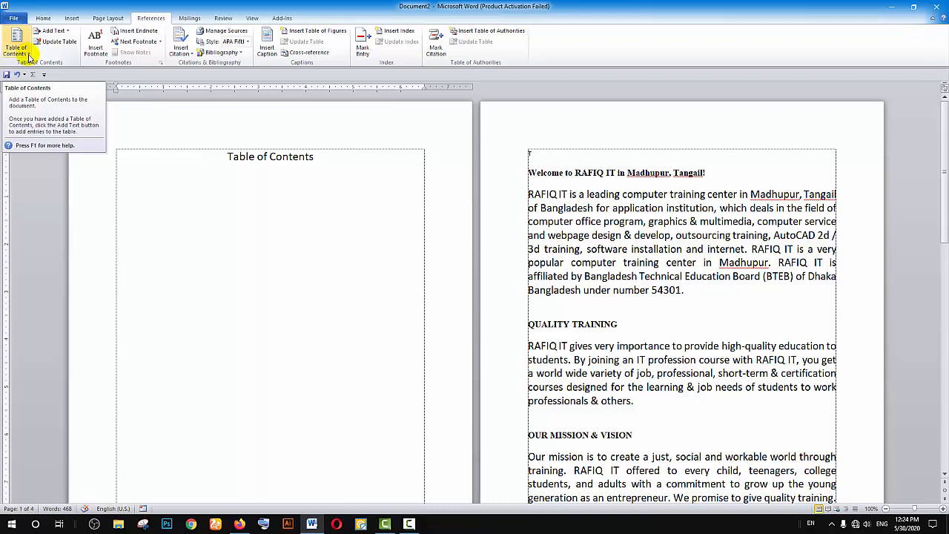
- Choose Insert Table of Contents from the References Table of Contents gallery
click(16, 41)
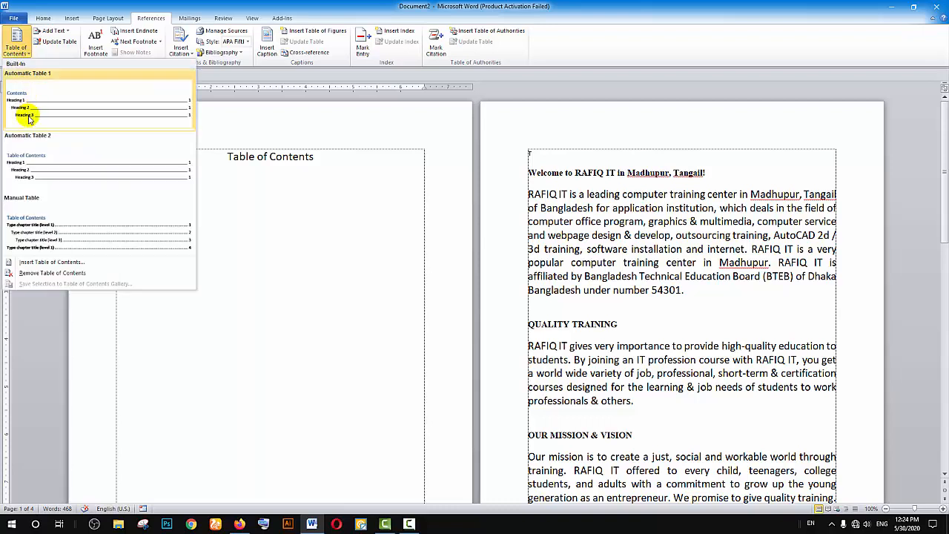
mouse_move(56, 172)
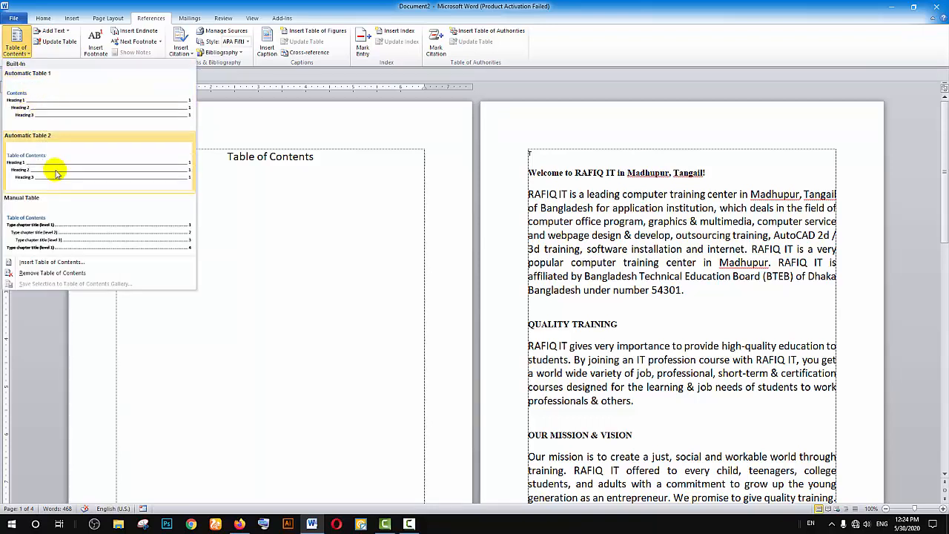
mouse_move(63, 262)
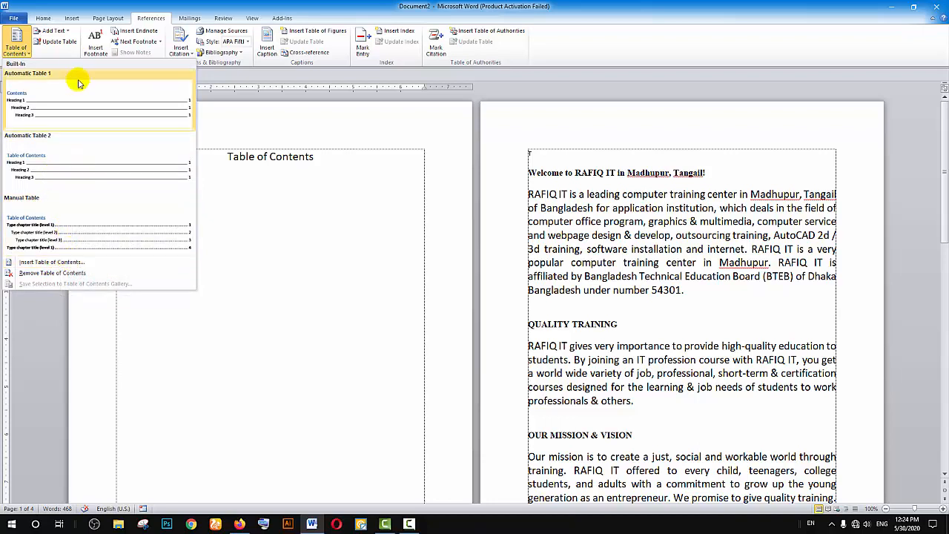
mouse_move(73, 152)
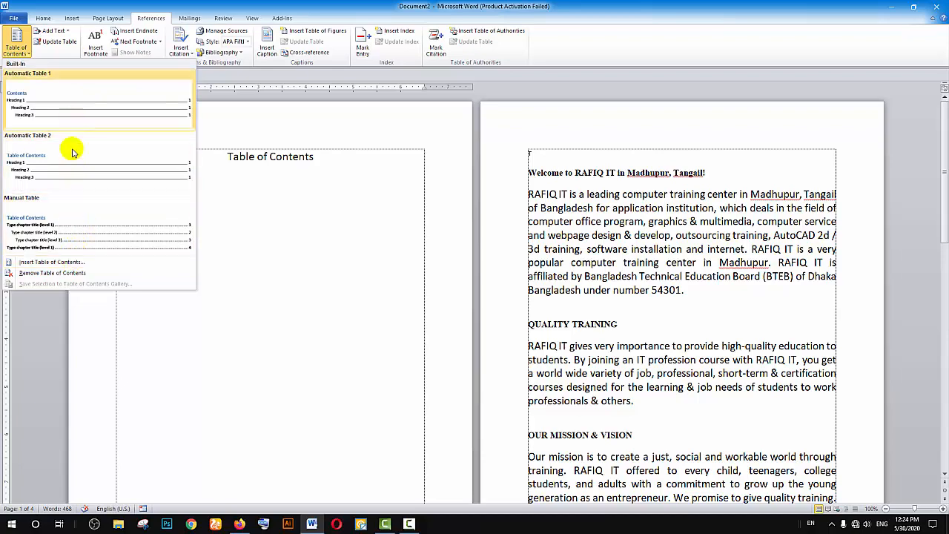
mouse_move(52, 262)
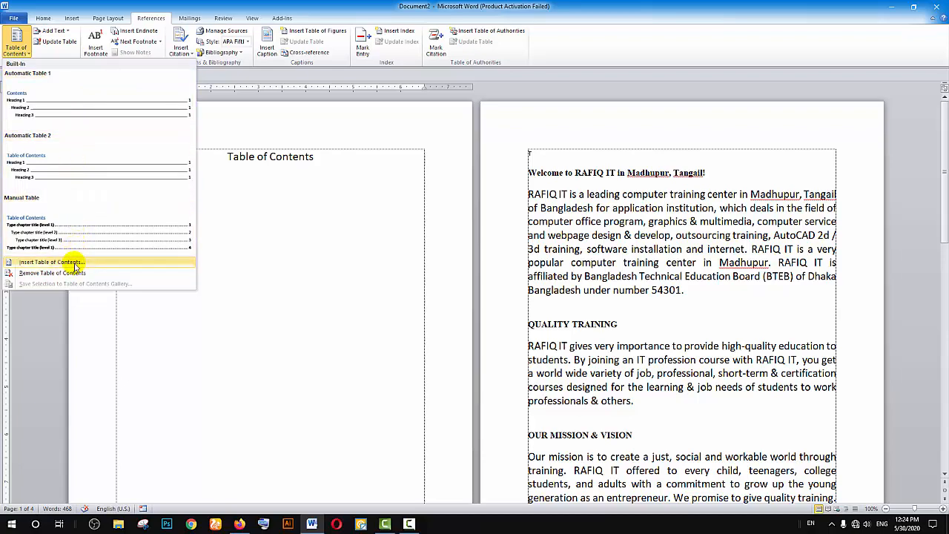
click(52, 262)
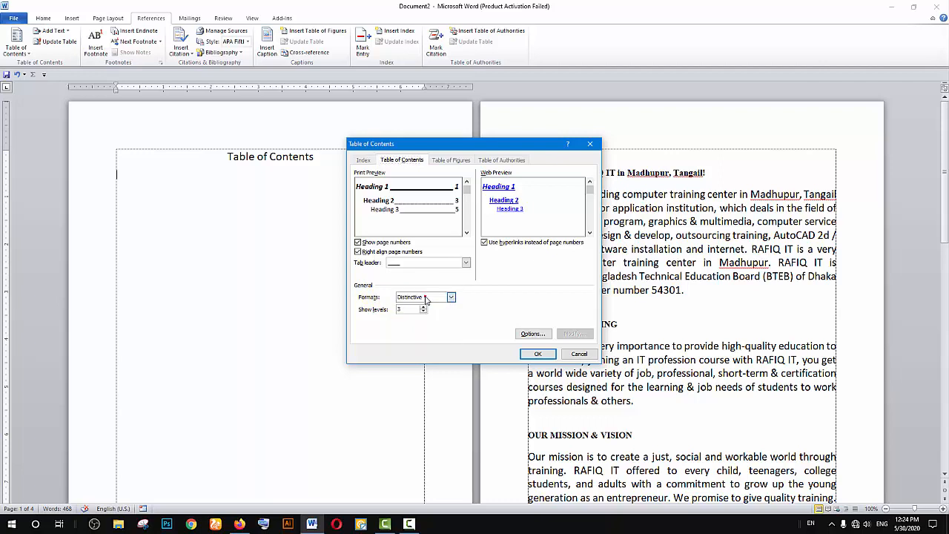
- Insert the table of contents using the Distinctive format
click(422, 296)
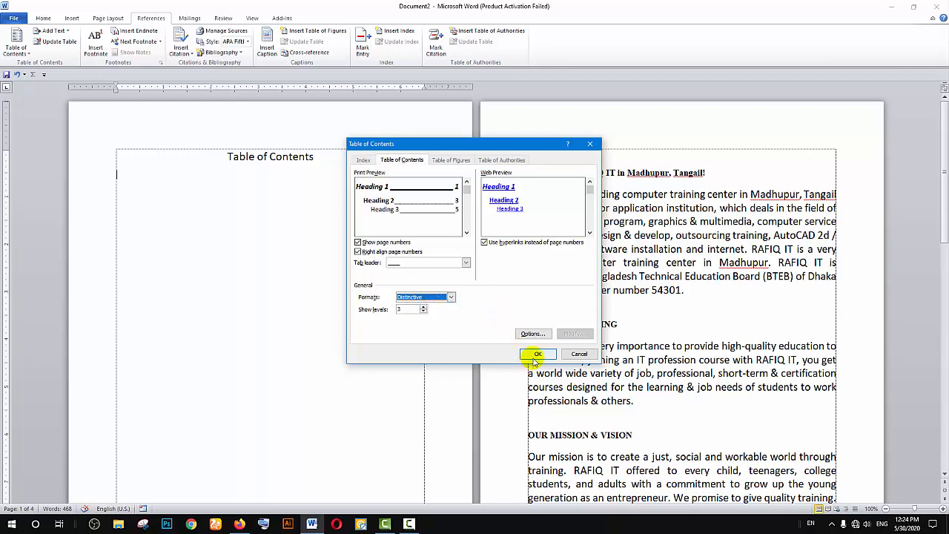
click(538, 354)
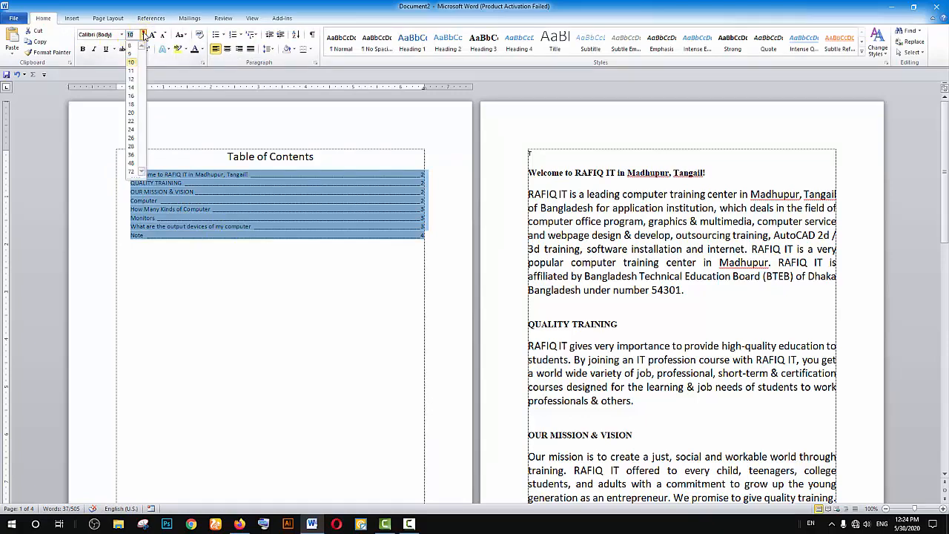
- Enlarge the table of contents font and follow an entry to its heading
click(131, 104)
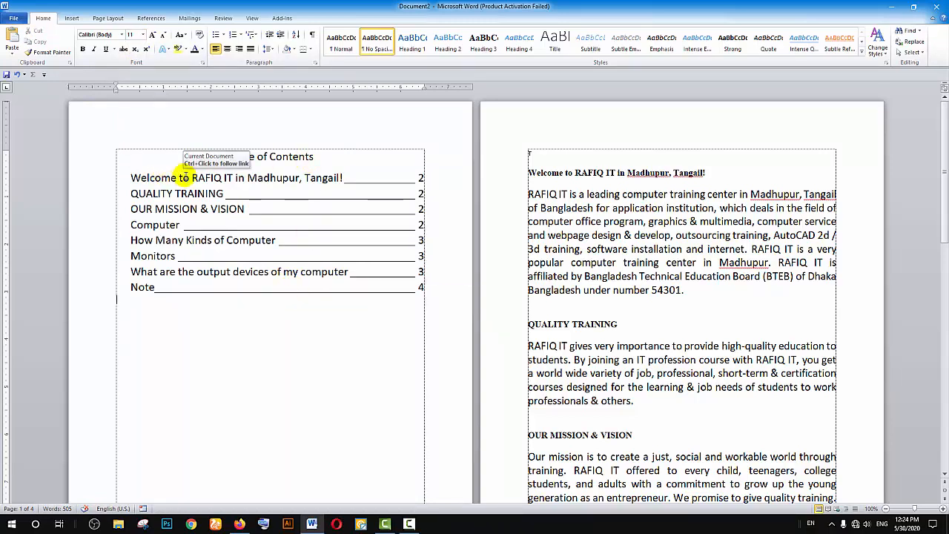
mouse_move(619, 176)
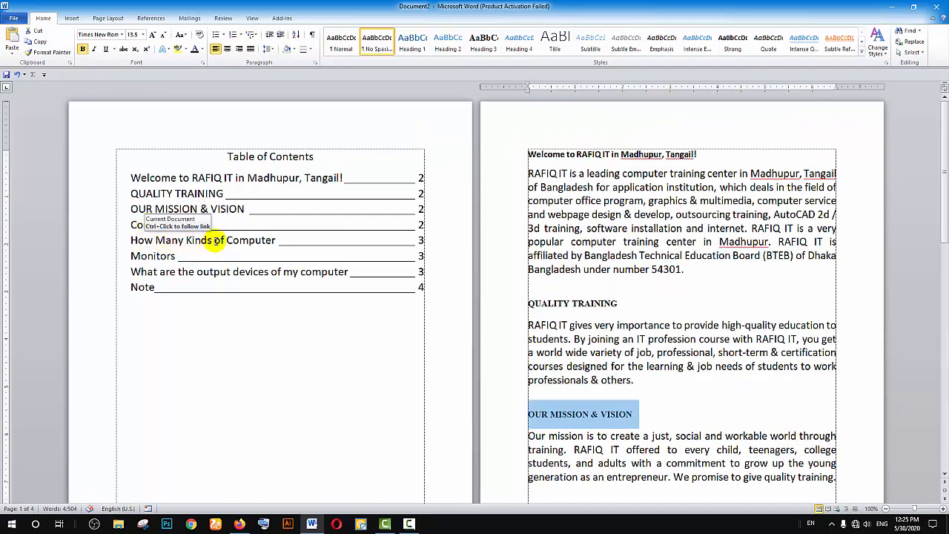
scroll(down, 3)
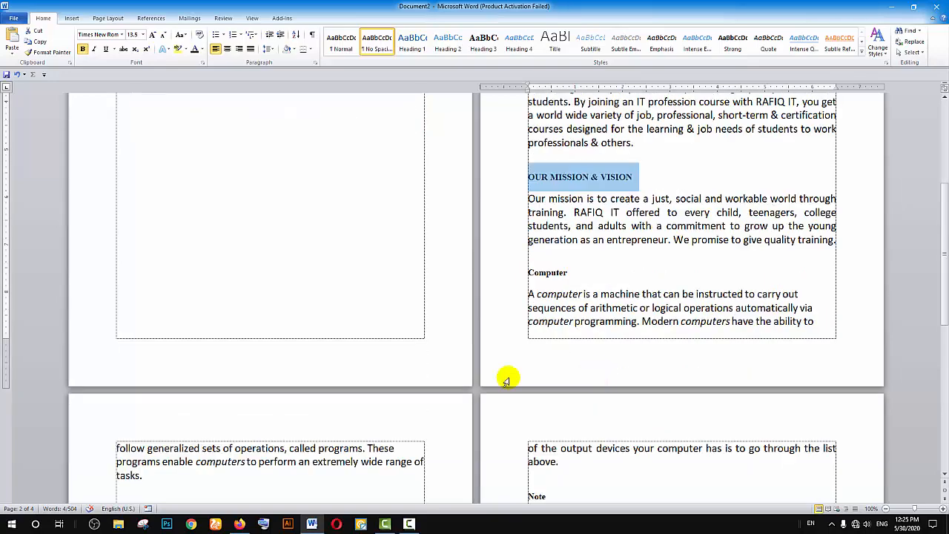